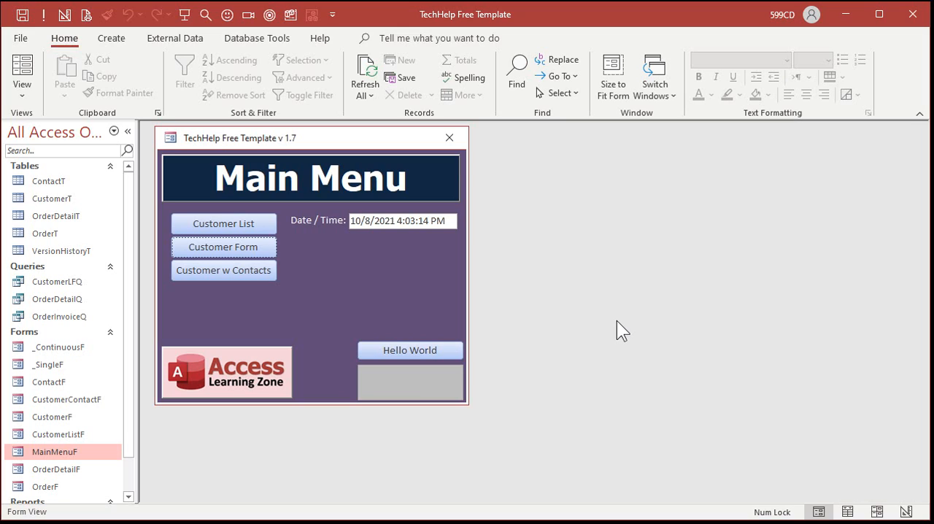
mouse_move(556, 326)
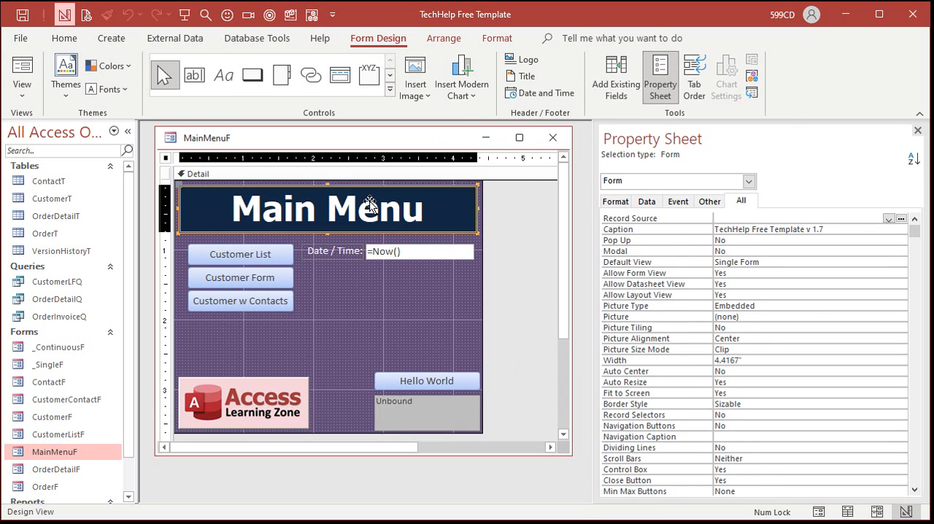
- Edit the 'Main Menu' title label in place to read 'Menu', then reselect it
left_click(328, 208)
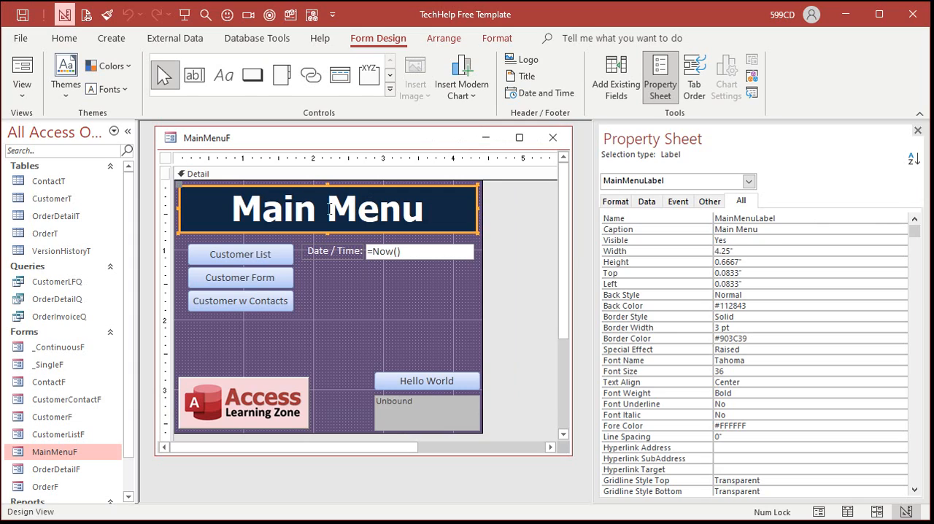
double_click(276, 209)
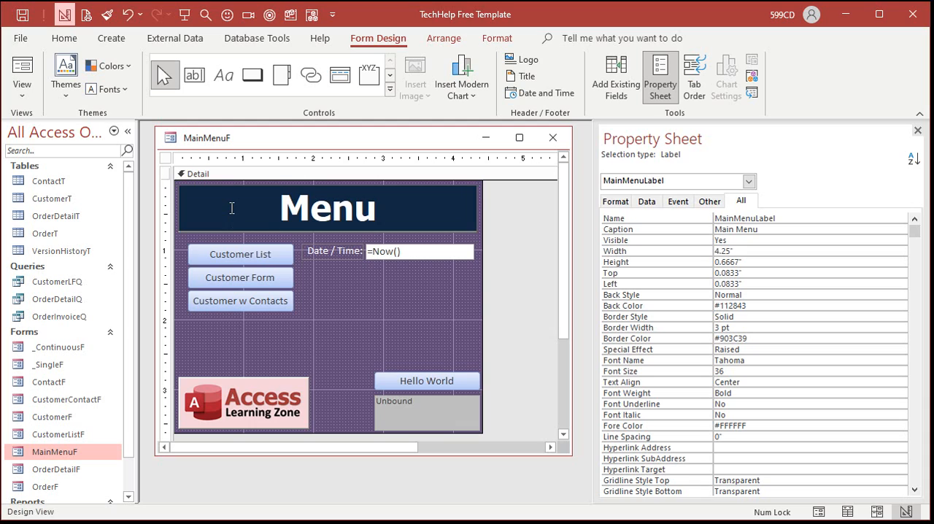
left_click(240, 254)
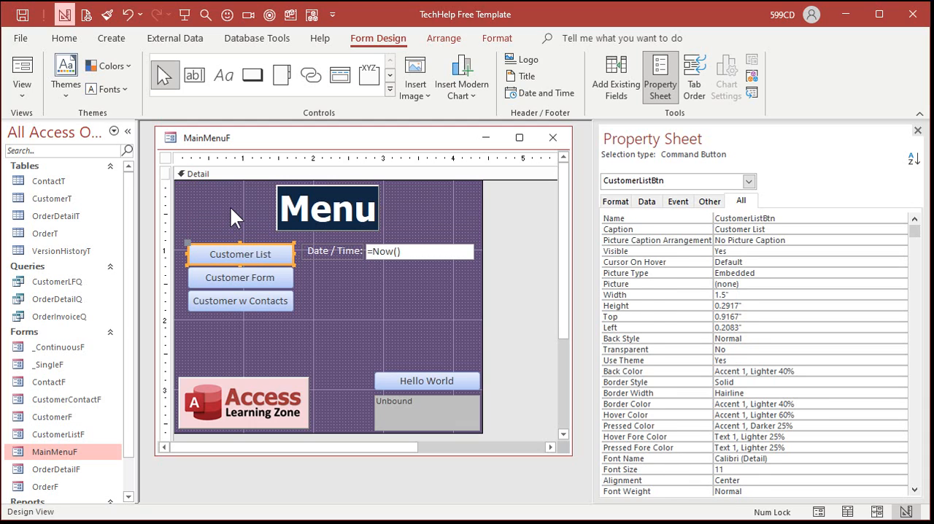
mouse_move(354, 195)
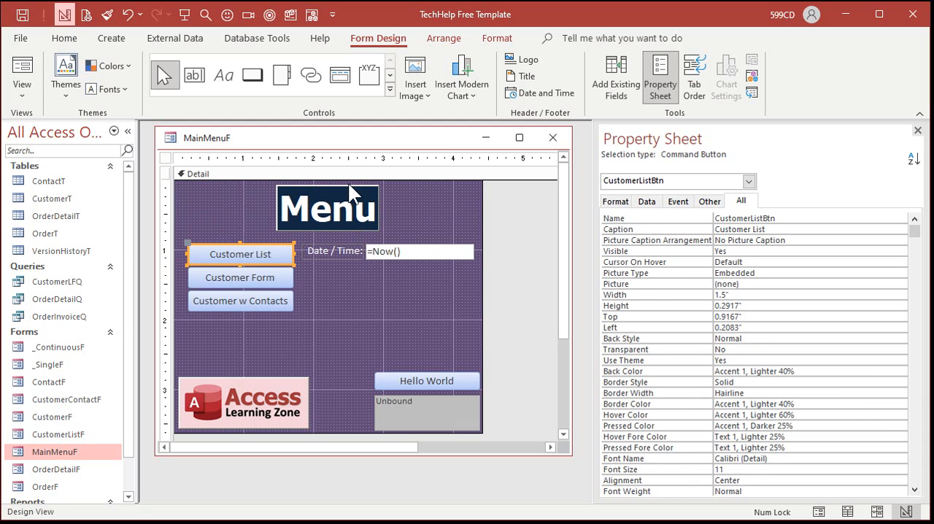
mouse_move(422, 205)
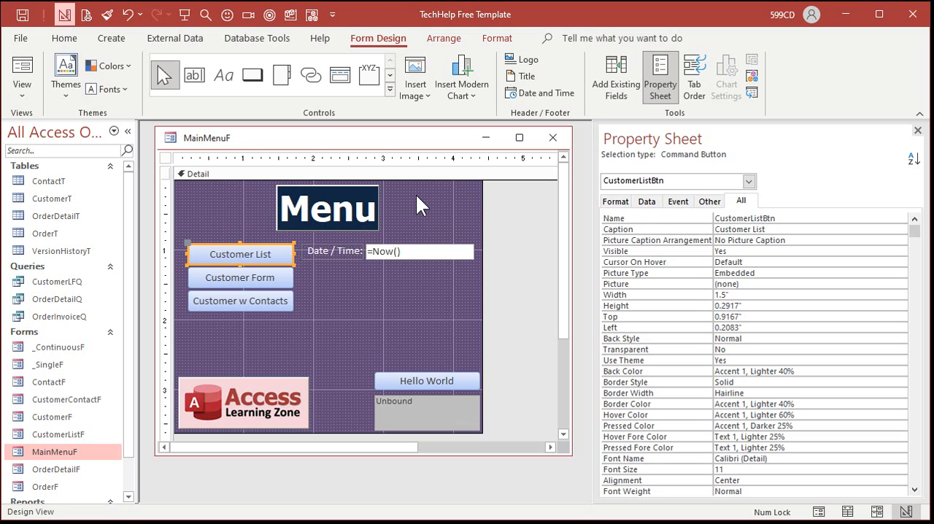
left_click(327, 208)
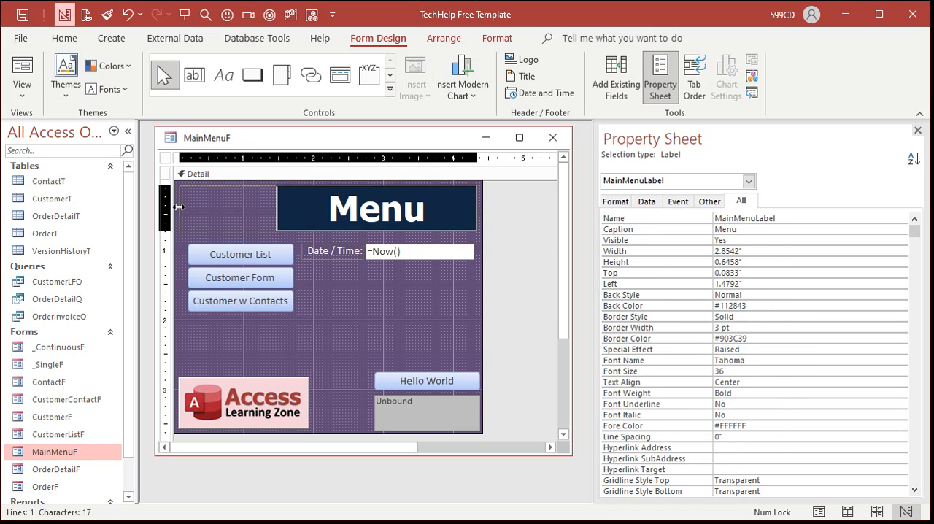
- Restore the title label to 'Main Menu' at its original full width
left_click(373, 300)
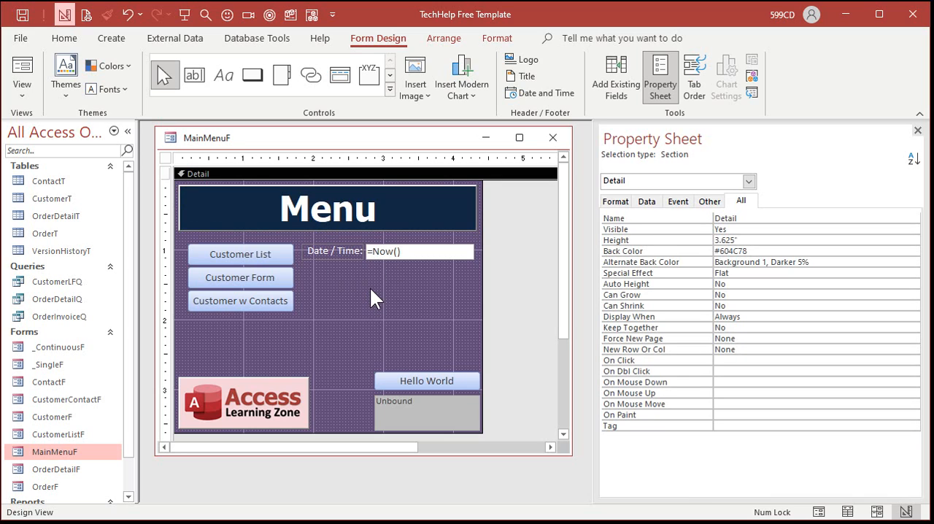
mouse_move(368, 295)
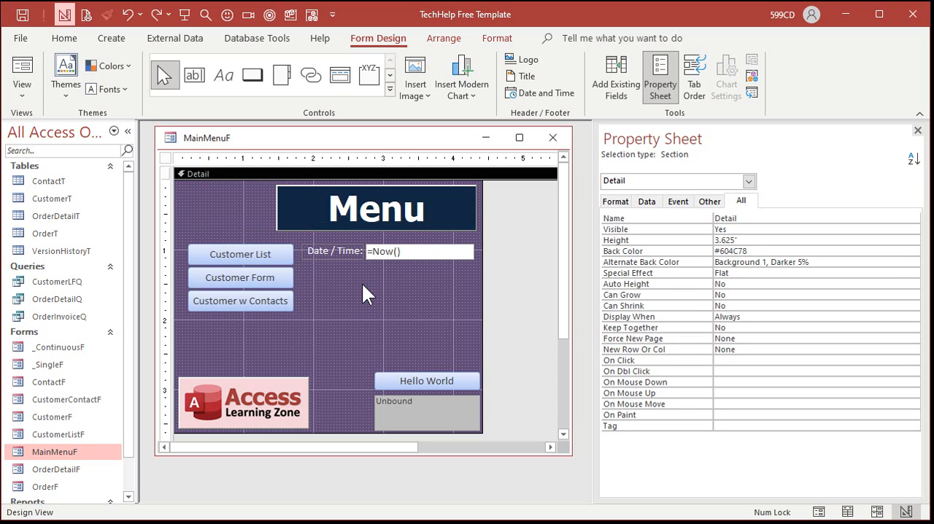
type("Main Menu")
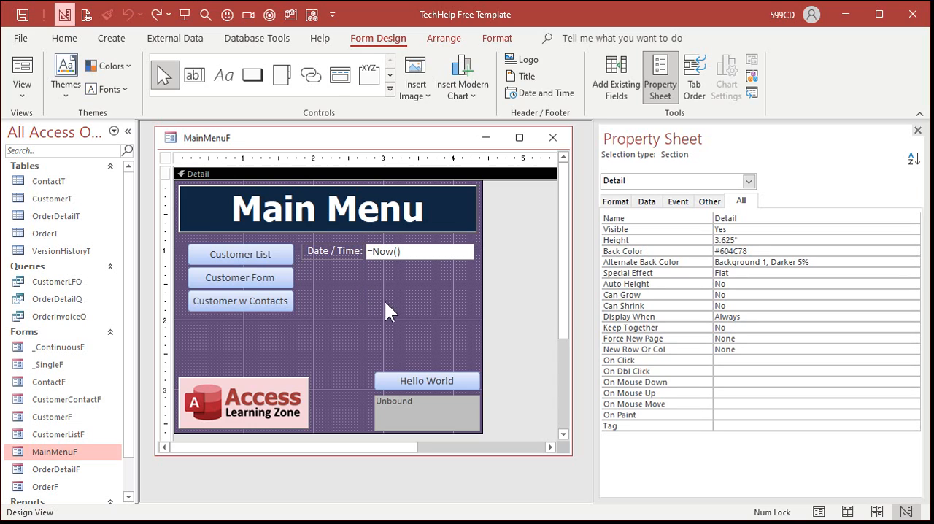
mouse_move(413, 216)
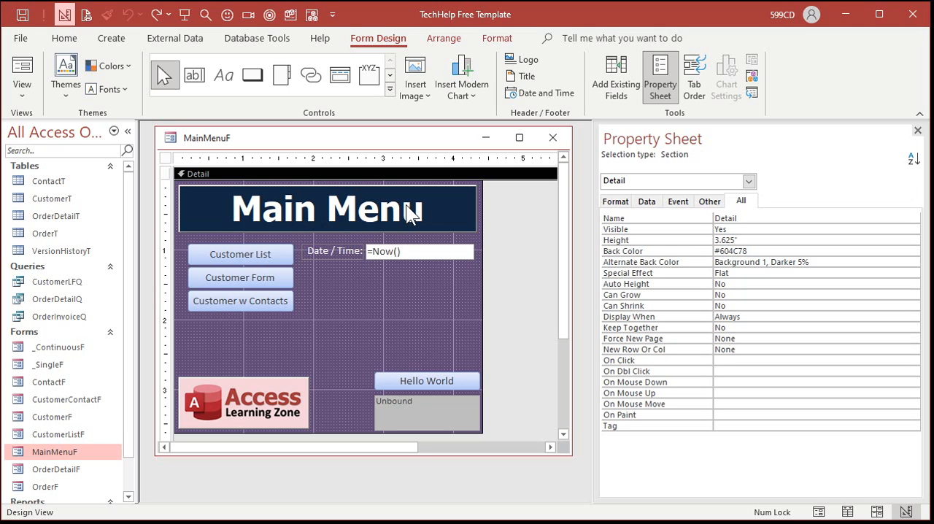
mouse_move(391, 341)
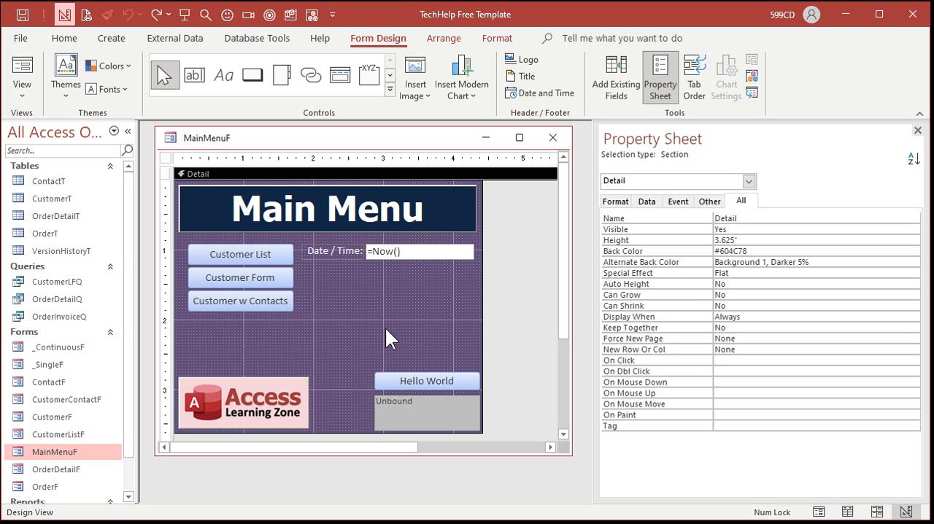
mouse_move(704, 171)
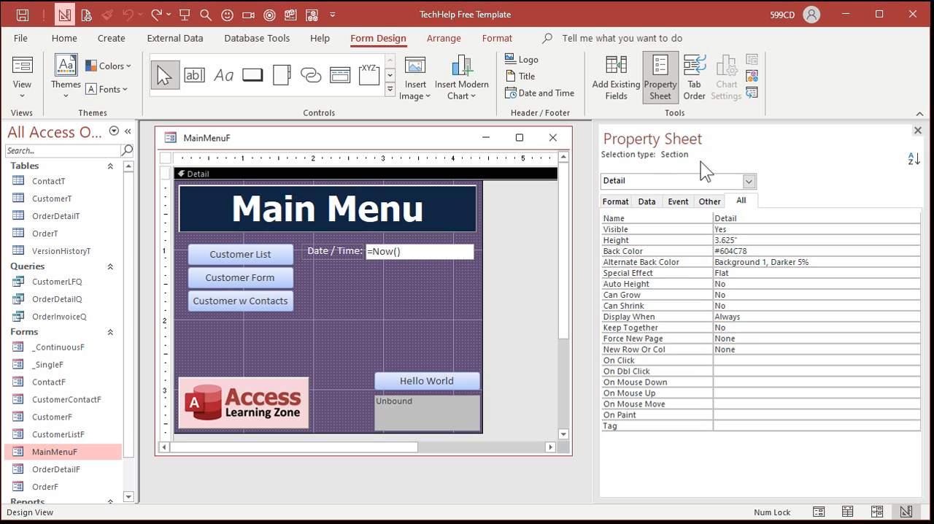
- Type 'Menu' into the title label's Caption property on the Property Sheet
left_click(328, 208)
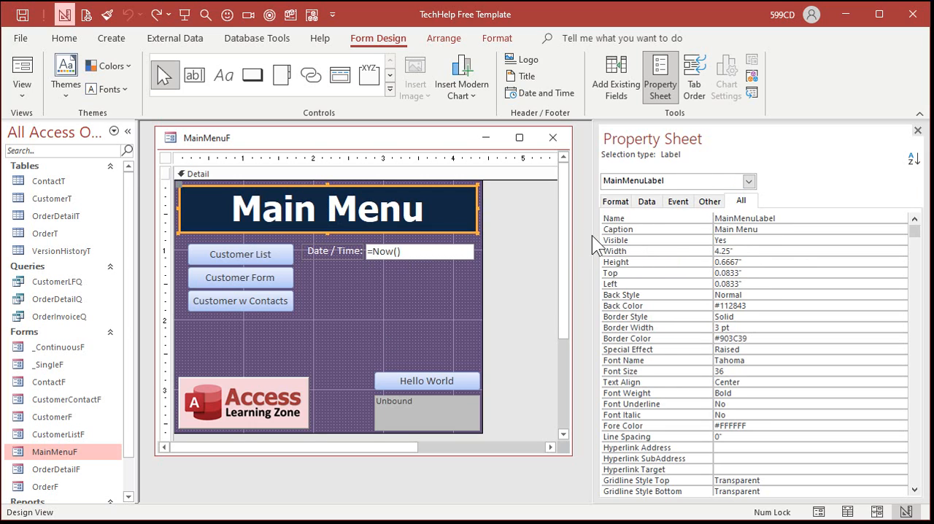
left_click(736, 229)
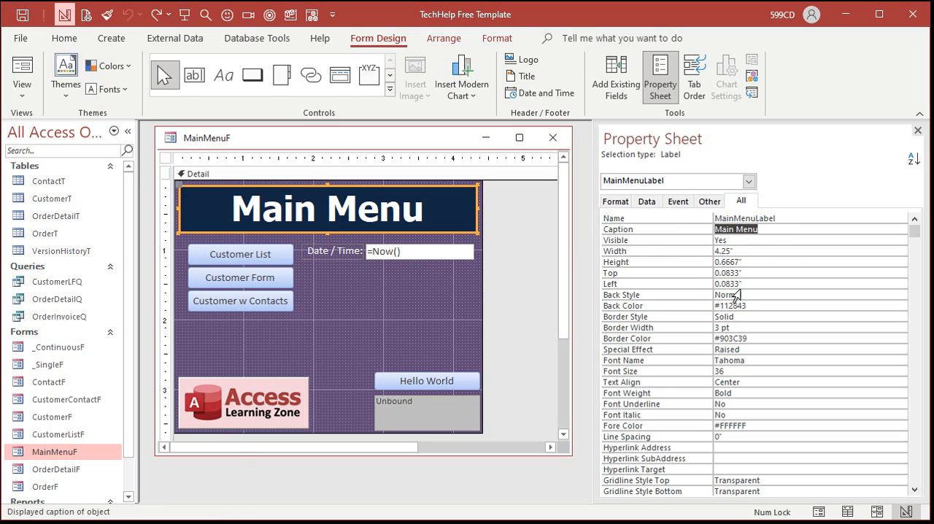
type("Menu")
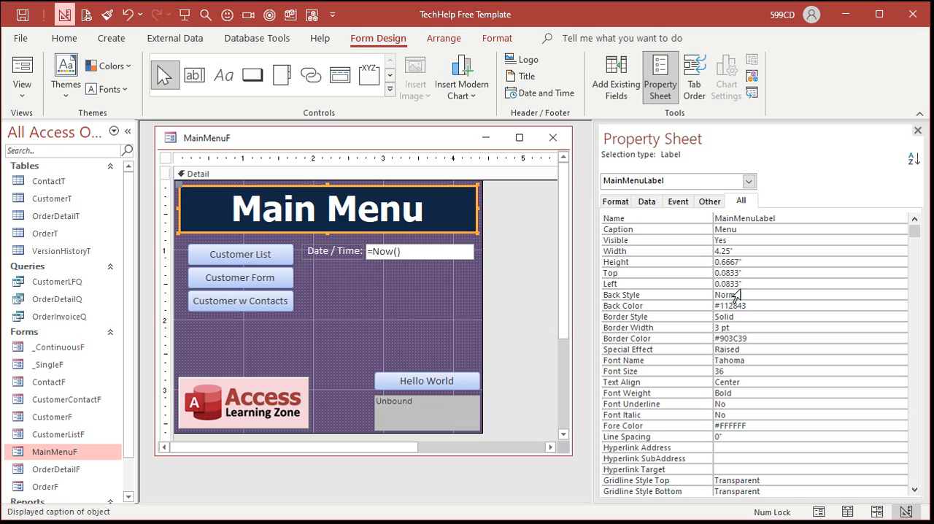